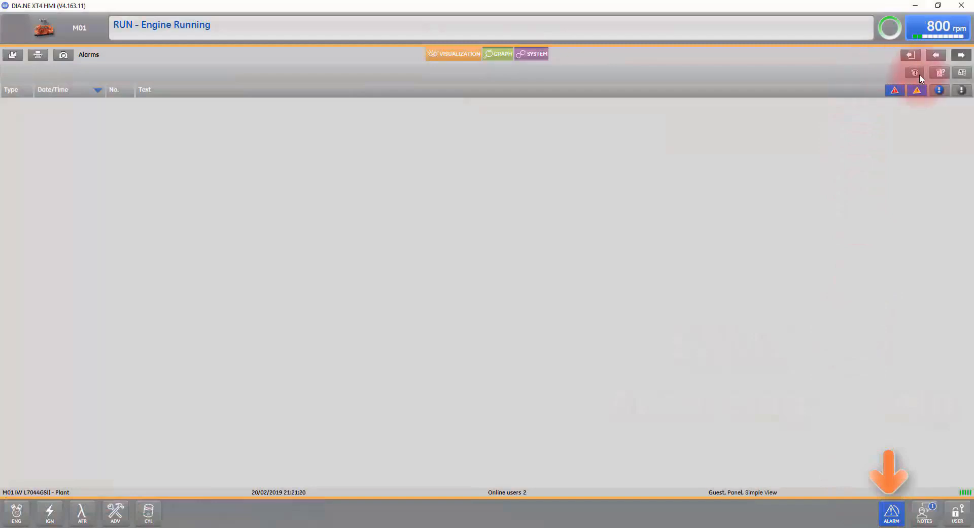
Step: Show the alarm list's start date, duration and end date filter fields
{"action": "left_click", "coordinate": [915, 72]}
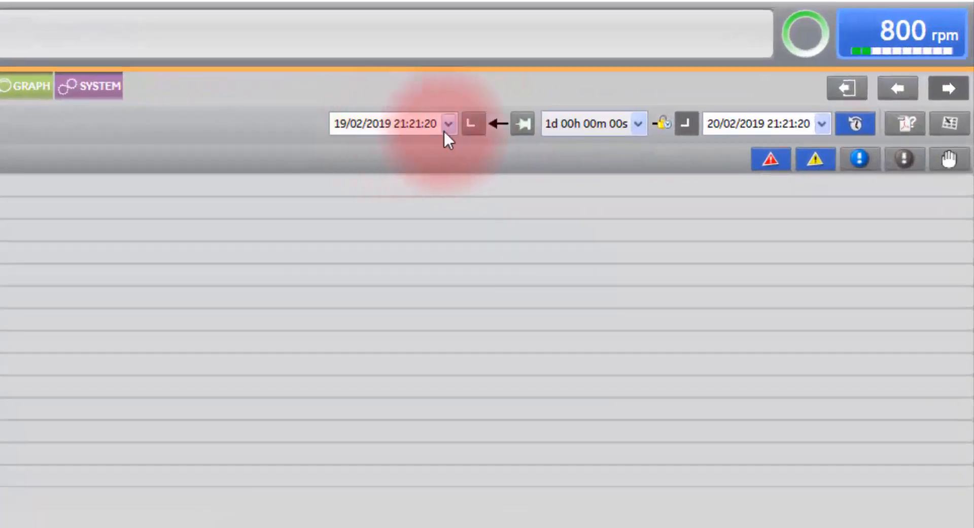
{"action": "left_click", "coordinate": [447, 123]}
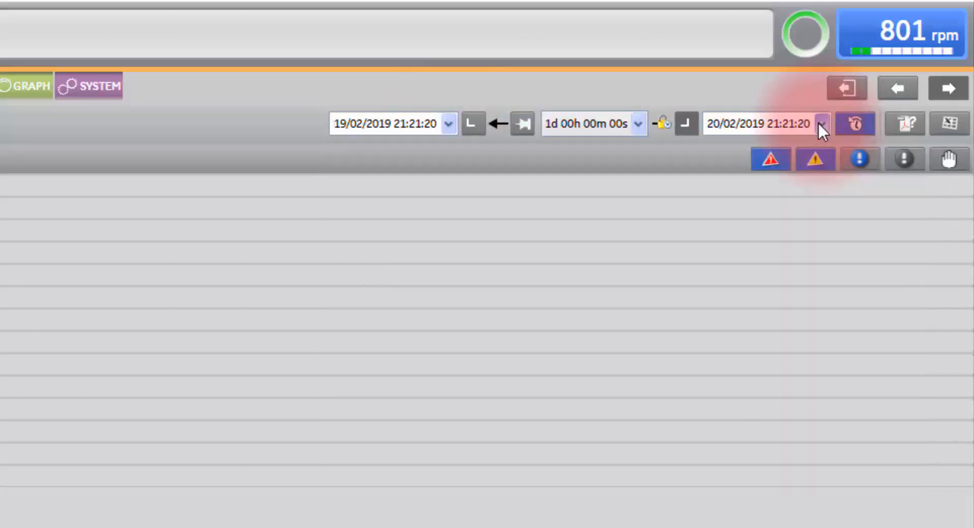
Step: Set the alarm range length to 30 days, covering 21/01/2019 to 20/02/2019
{"action": "left_click", "coordinate": [823, 124]}
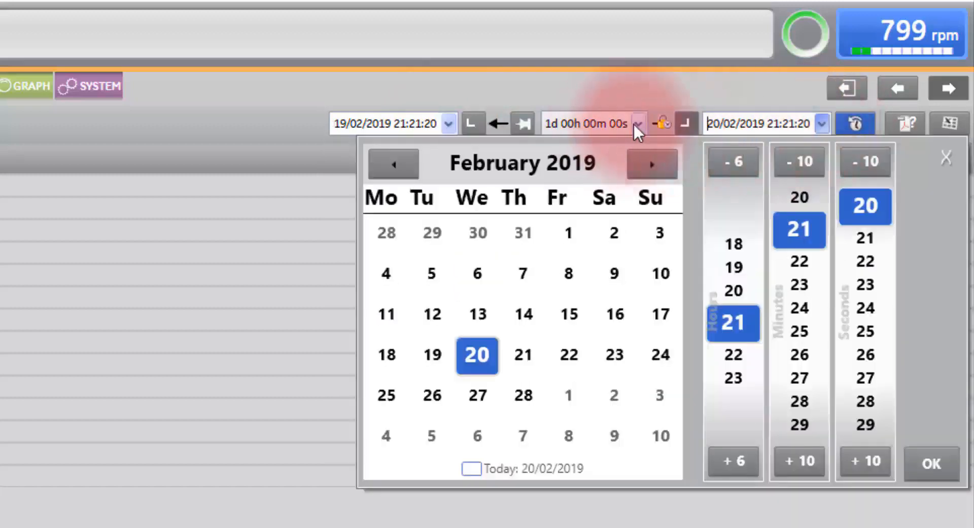
{"action": "left_click", "coordinate": [639, 123]}
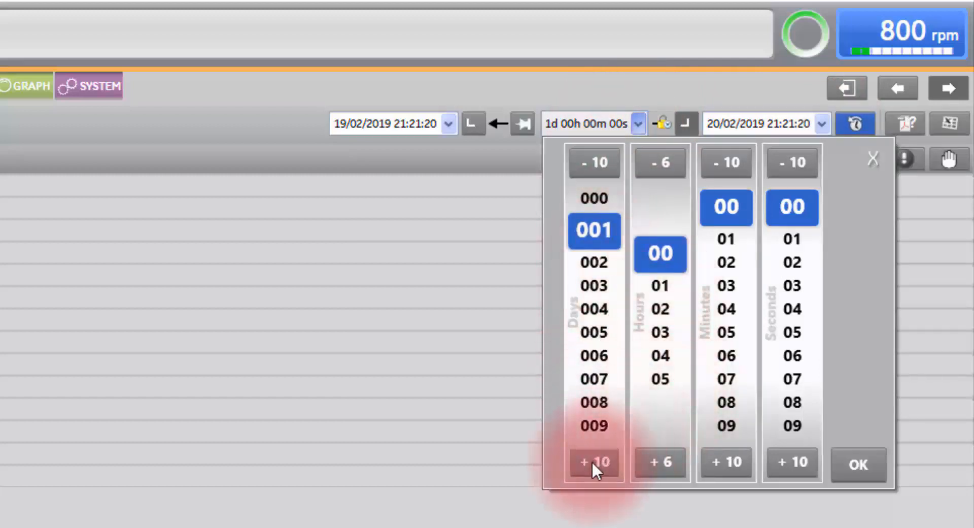
{"action": "left_click", "coordinate": [593, 461]}
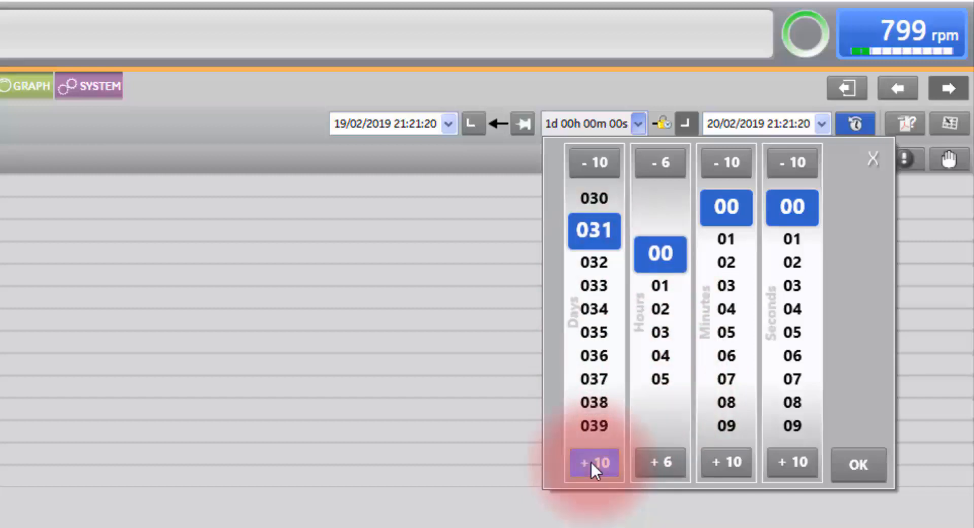
{"action": "left_click", "coordinate": [595, 462]}
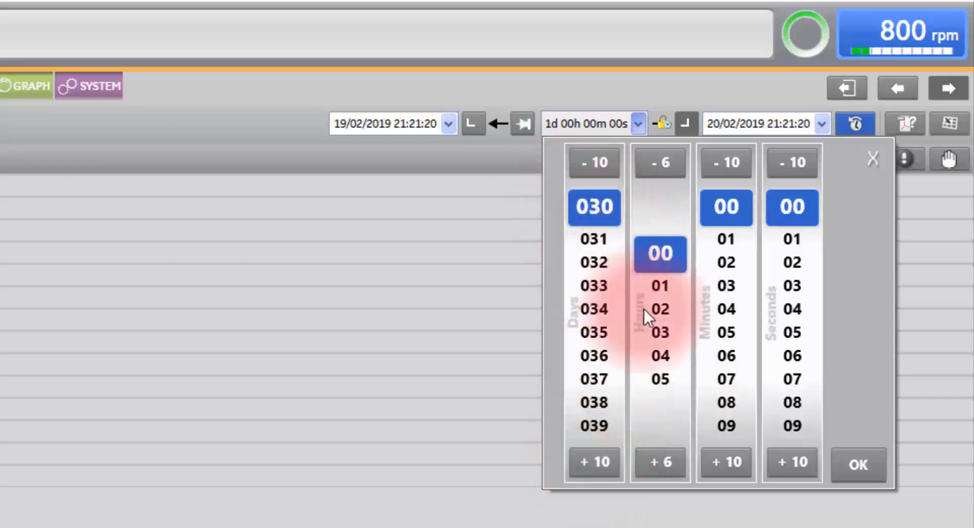
{"action": "left_click", "coordinate": [859, 464]}
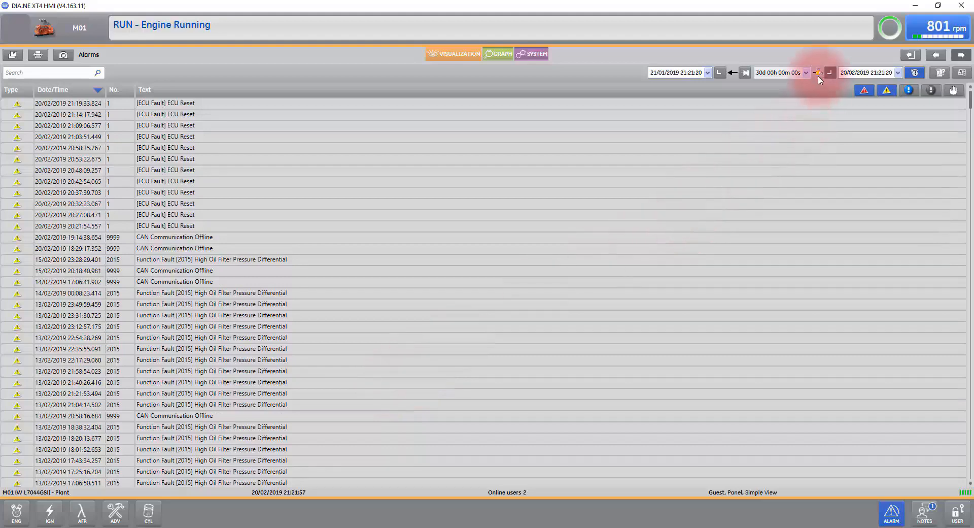
Step: Change the range length from 30 days to 005 days and confirm
{"action": "left_click", "coordinate": [819, 73]}
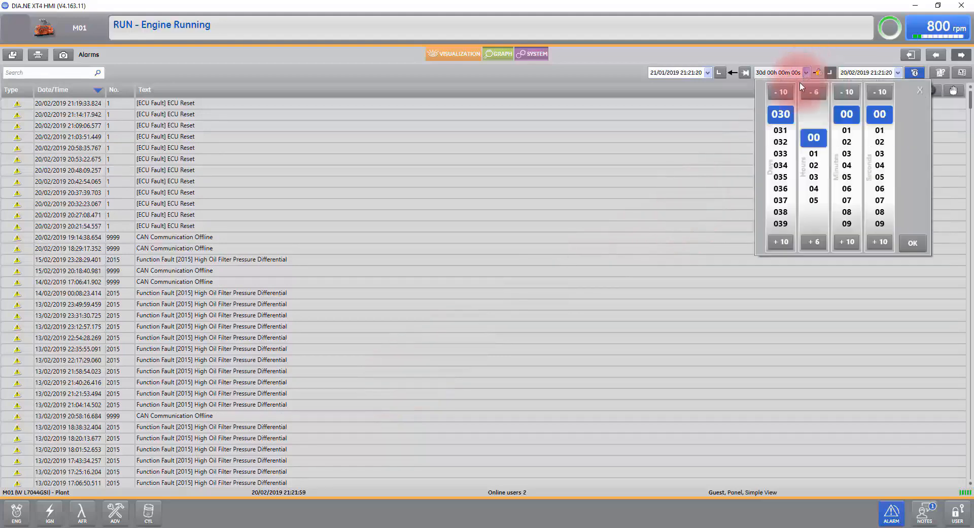
{"action": "left_click", "coordinate": [781, 92]}
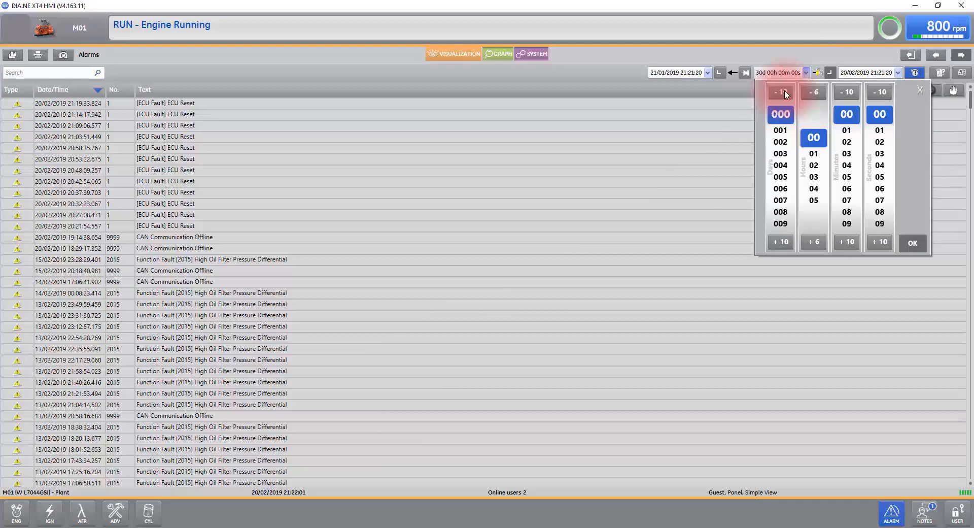
{"action": "left_click", "coordinate": [780, 173]}
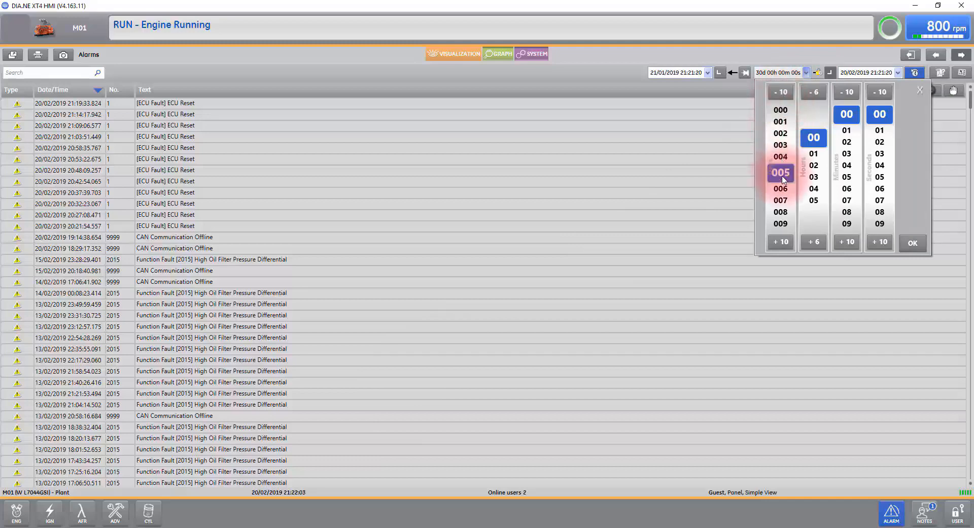
{"action": "left_click", "coordinate": [912, 243]}
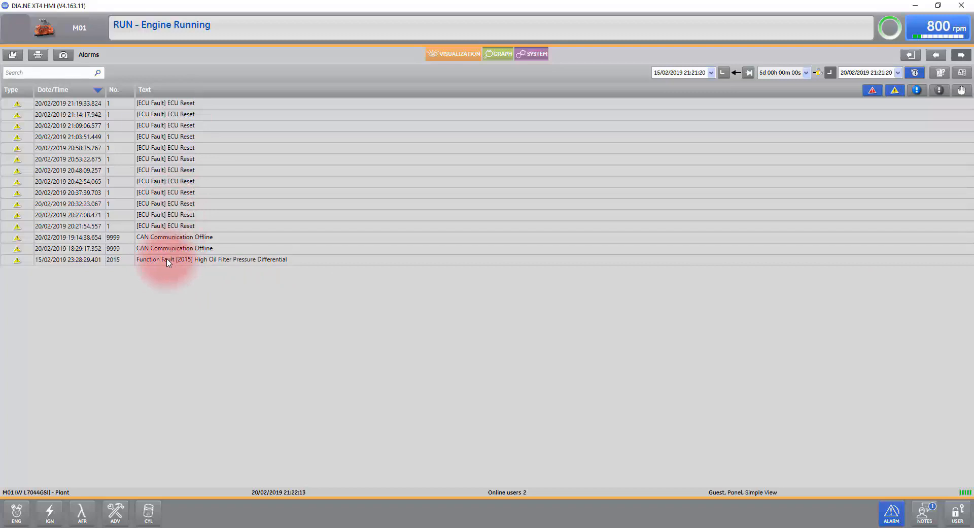
Step: Select the Function Fault [2015] alarm and open its VHP 12-Cylinder message help
{"action": "left_click", "coordinate": [168, 260]}
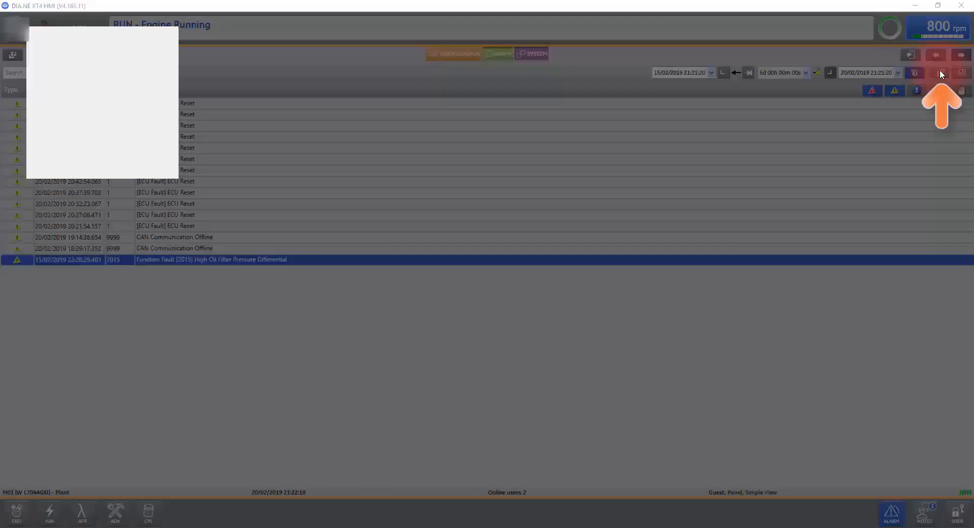
{"action": "left_click", "coordinate": [941, 73]}
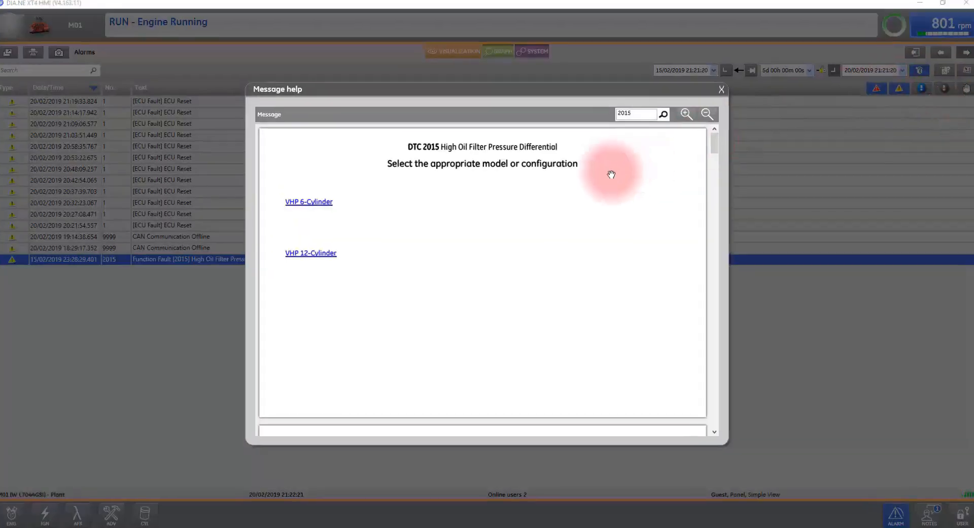
{"action": "left_click", "coordinate": [310, 253]}
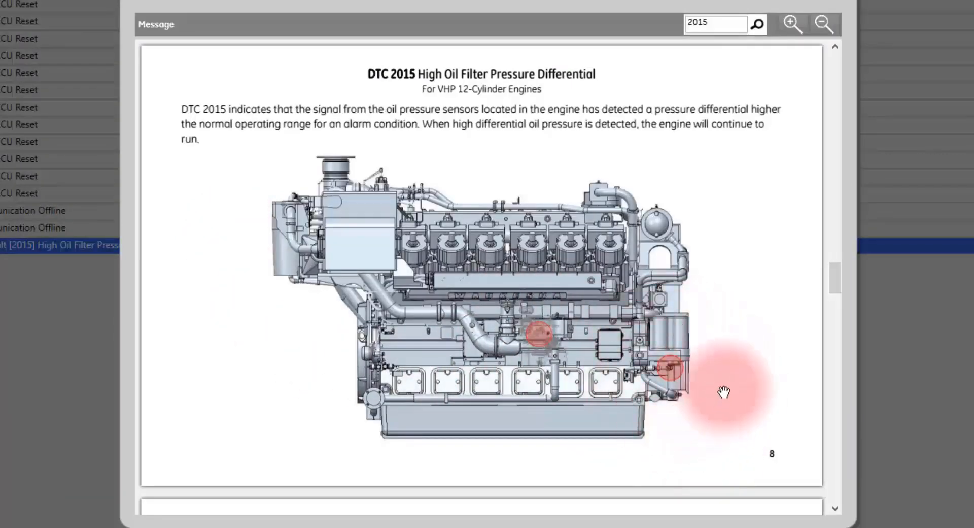
Step: Scroll past the sensor diagrams to DTC 2015 troubleshooting tips and Remedy 1
{"action": "scroll", "scroll_direction": "down", "scroll_amount": 3}
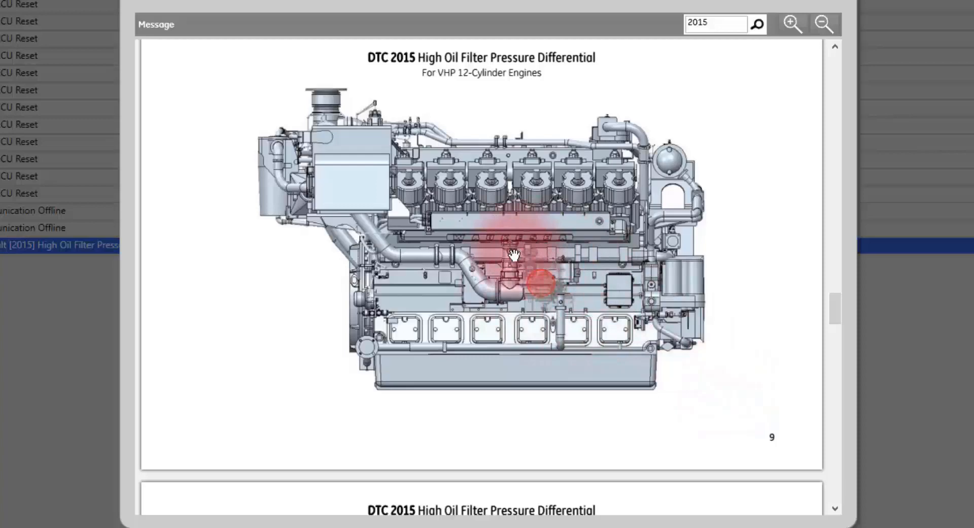
{"action": "scroll", "scroll_direction": "down", "scroll_amount": 3}
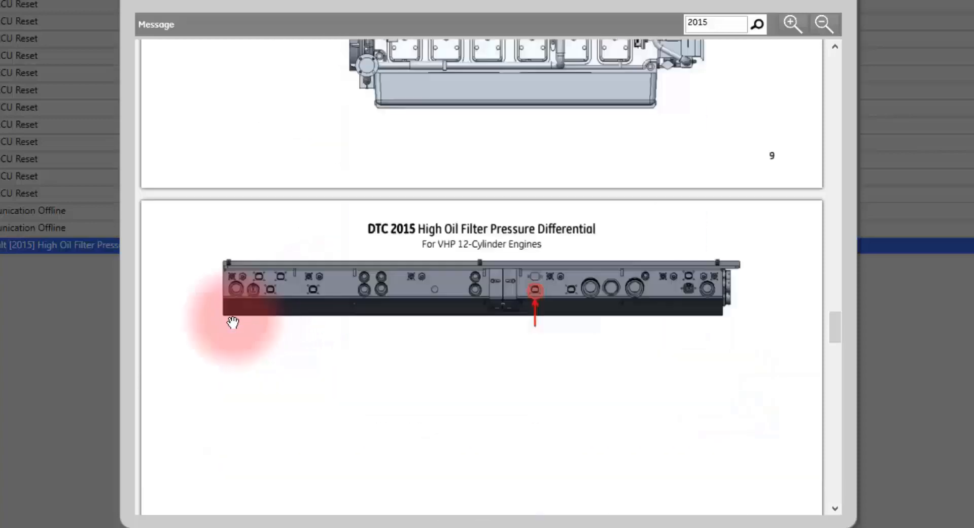
{"action": "scroll", "scroll_direction": "down", "scroll_amount": 3}
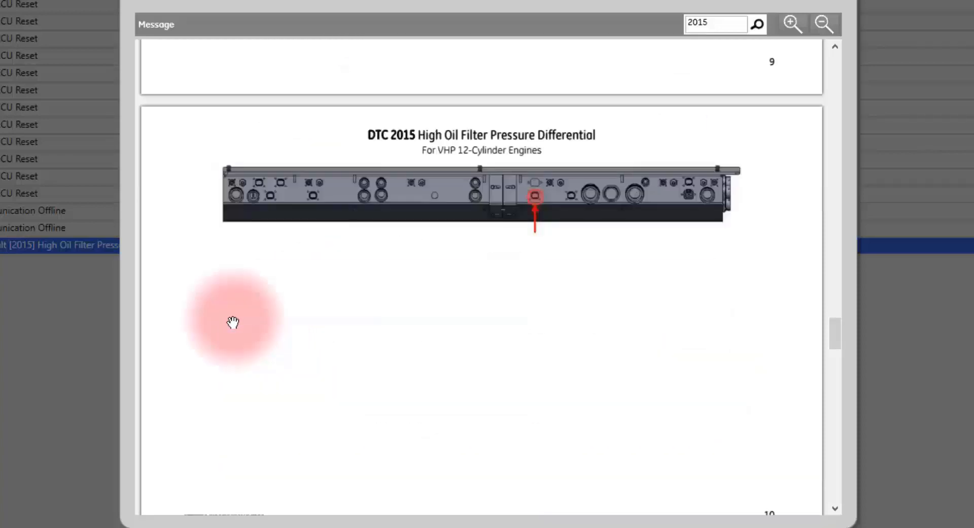
{"action": "scroll", "scroll_direction": "down", "scroll_amount": 3}
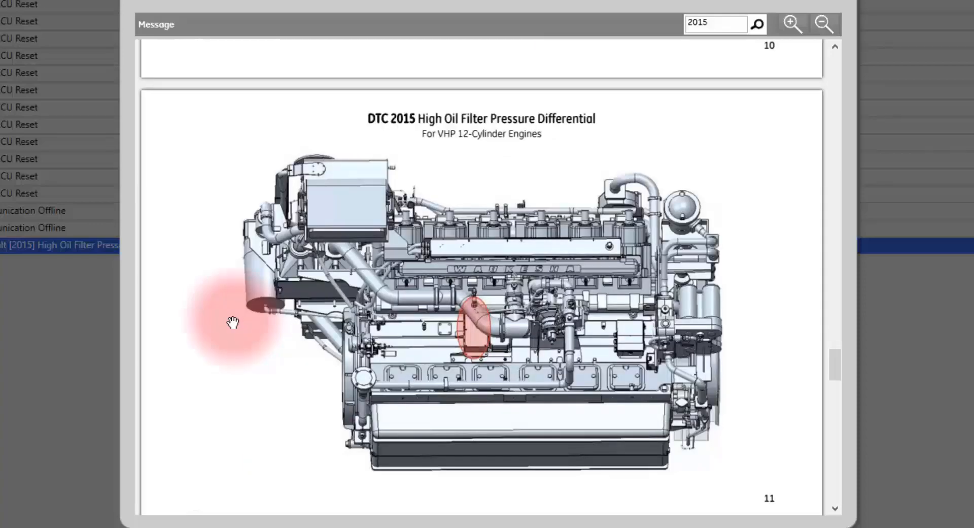
{"action": "scroll", "scroll_direction": "down", "scroll_amount": 3}
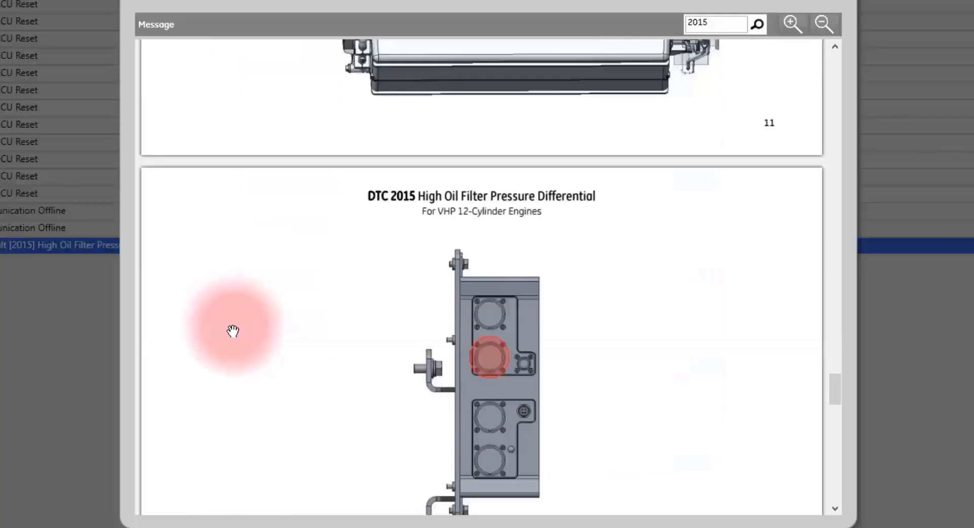
{"action": "scroll", "scroll_direction": "down", "scroll_amount": 3}
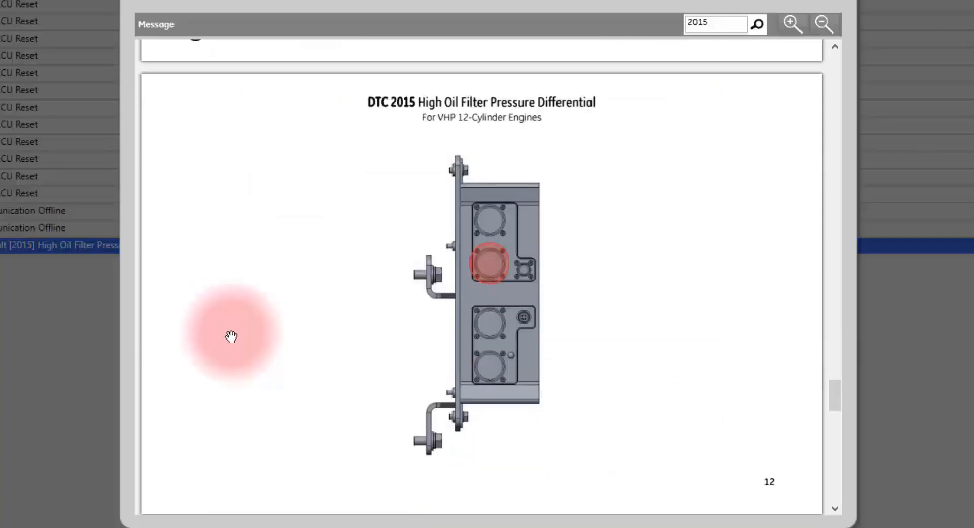
{"action": "scroll", "scroll_direction": "down", "scroll_amount": 3}
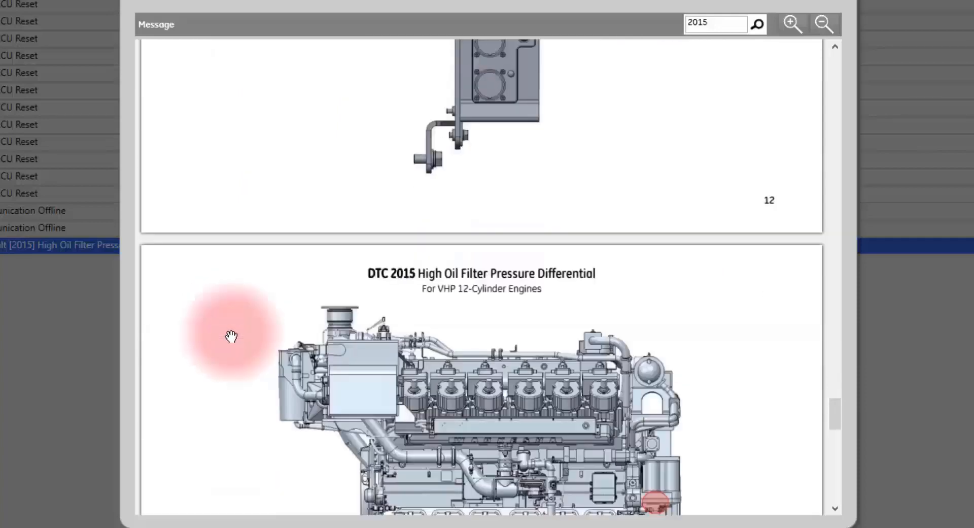
{"action": "scroll", "scroll_direction": "down", "scroll_amount": 3}
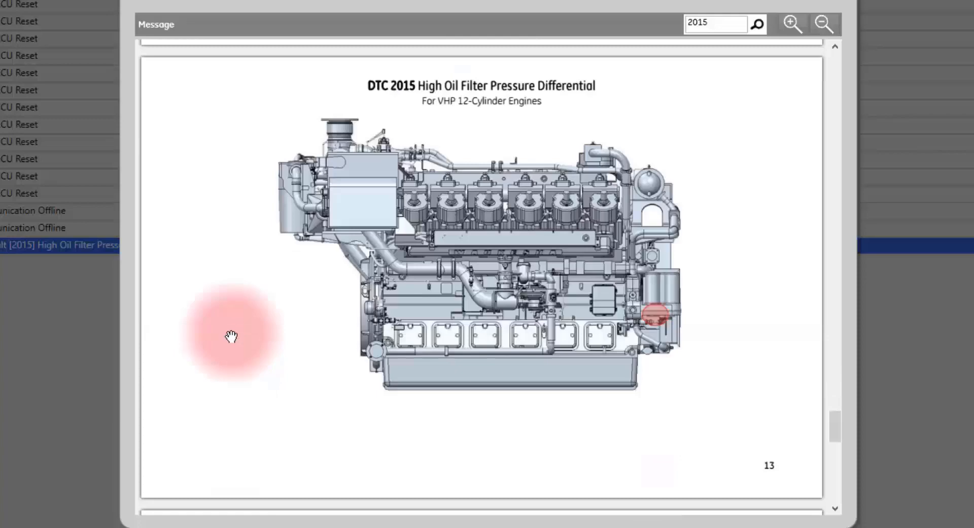
{"action": "scroll", "scroll_direction": "down", "scroll_amount": 3}
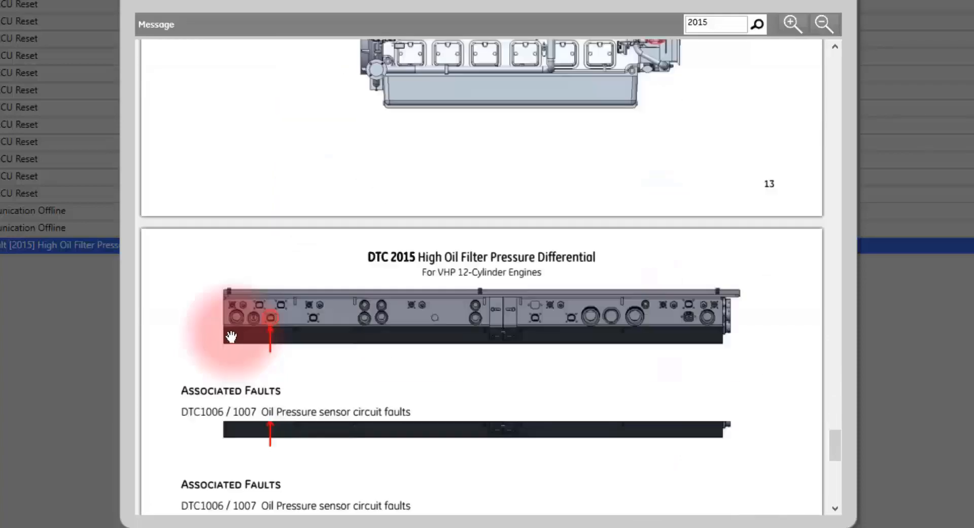
{"action": "scroll", "scroll_direction": "down", "scroll_amount": 3}
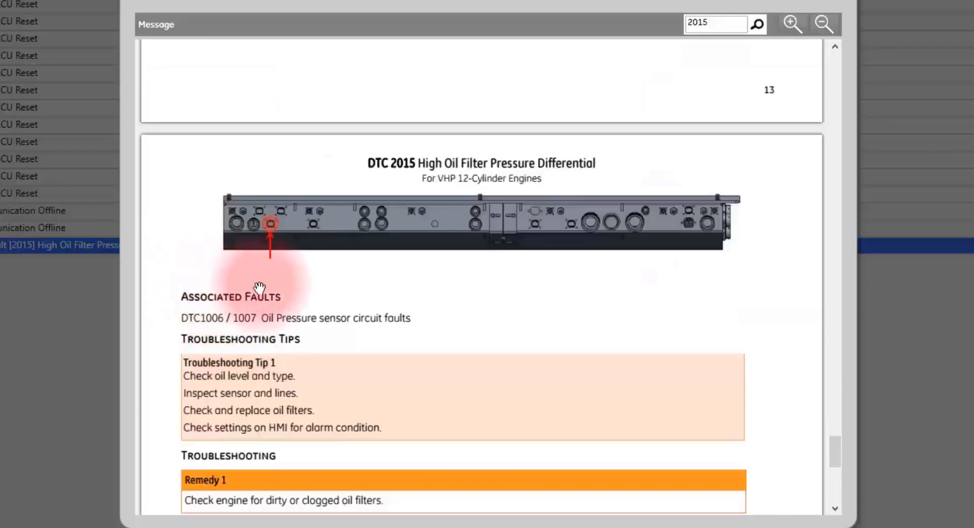
{"action": "mouse_move", "coordinate": [172, 370]}
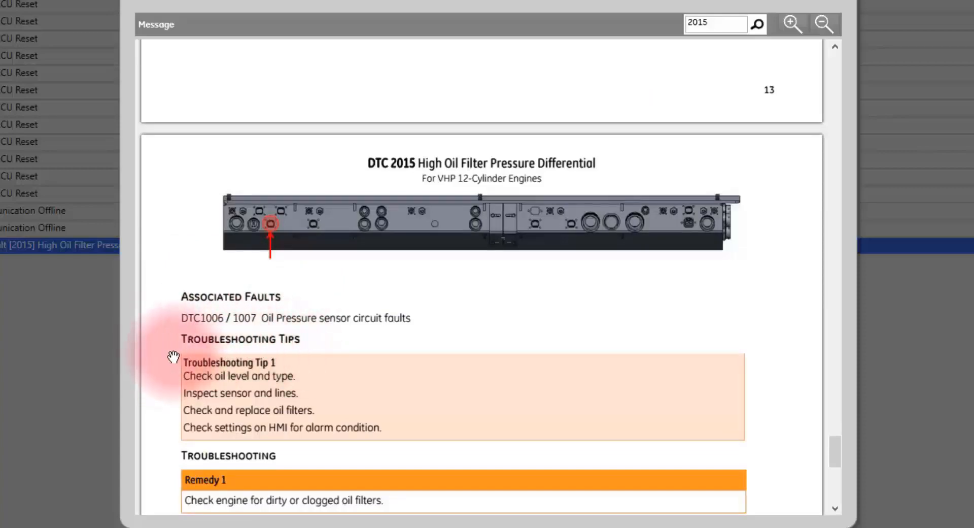
Step: Scroll through DTC 2015 Remedies 2 to 5, ending at the oil pressure sensor check
{"action": "scroll", "scroll_direction": "down", "scroll_amount": 3}
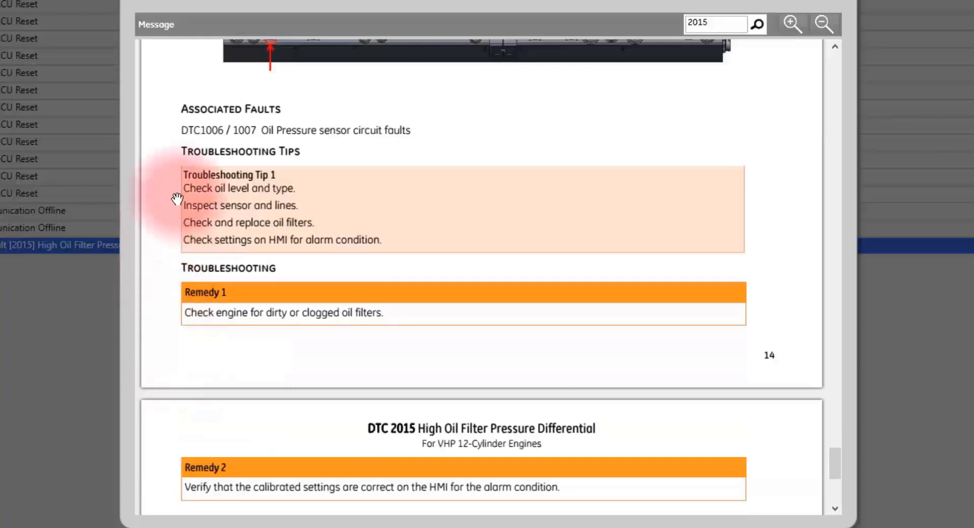
{"action": "mouse_move", "coordinate": [315, 217]}
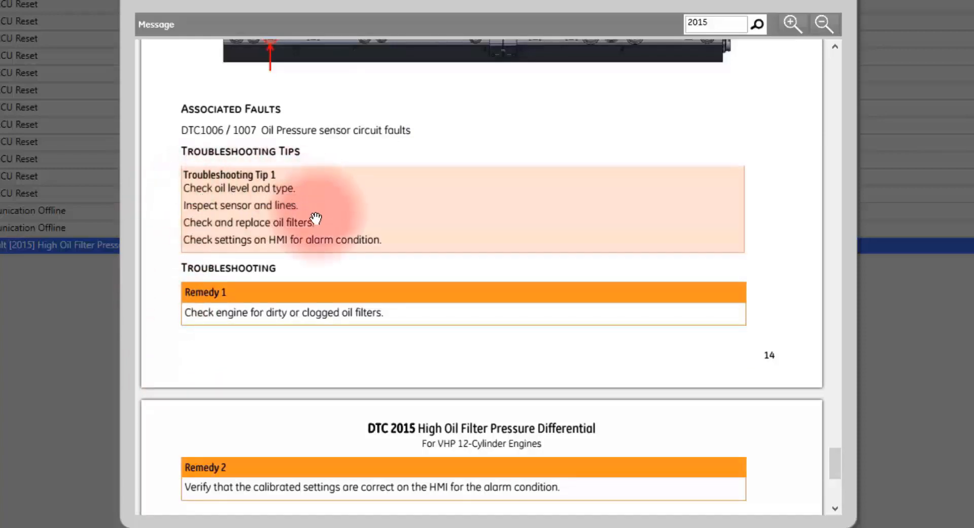
{"action": "mouse_move", "coordinate": [206, 304]}
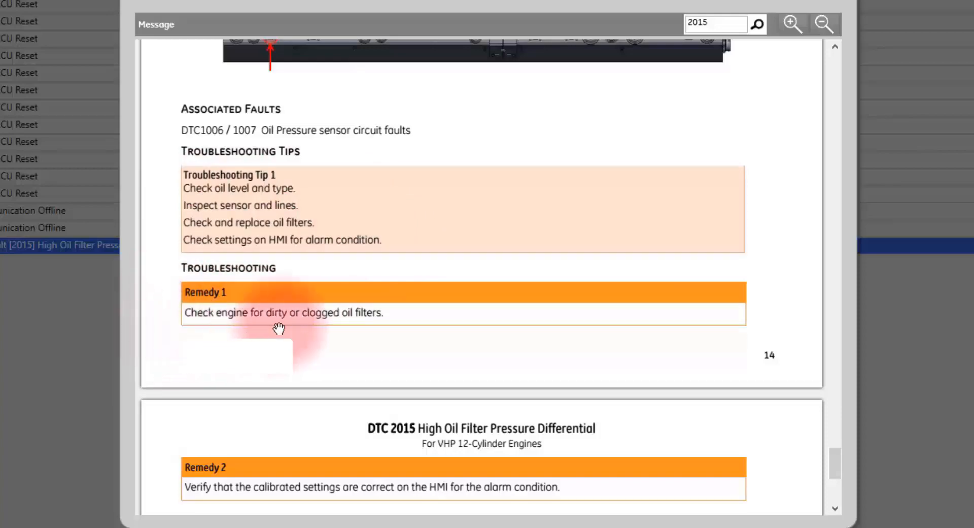
{"action": "scroll", "scroll_direction": "down", "scroll_amount": 3}
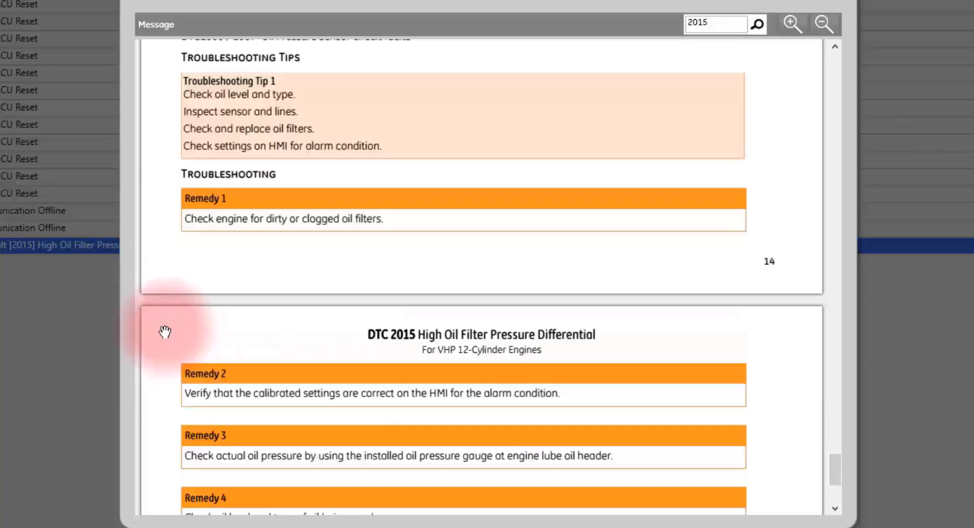
{"action": "scroll", "scroll_direction": "down", "scroll_amount": 3}
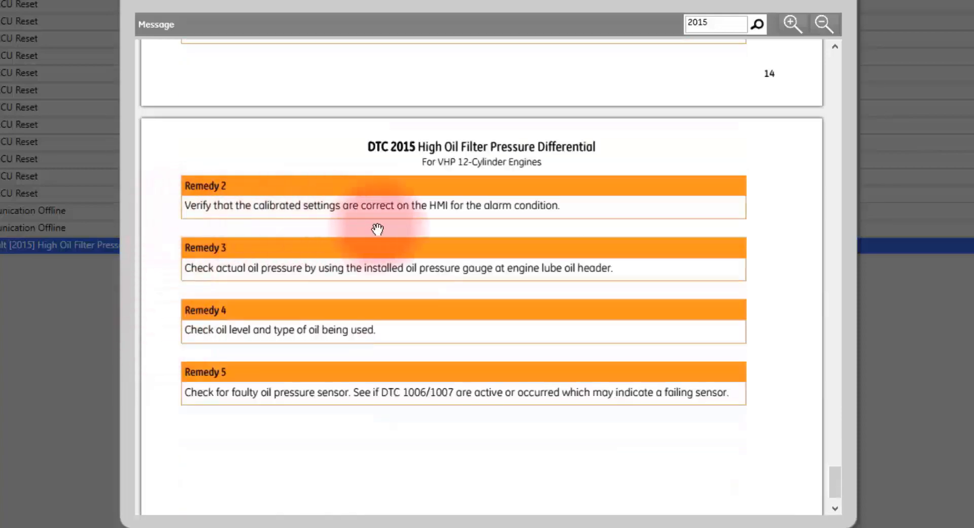
{"action": "mouse_move", "coordinate": [204, 236]}
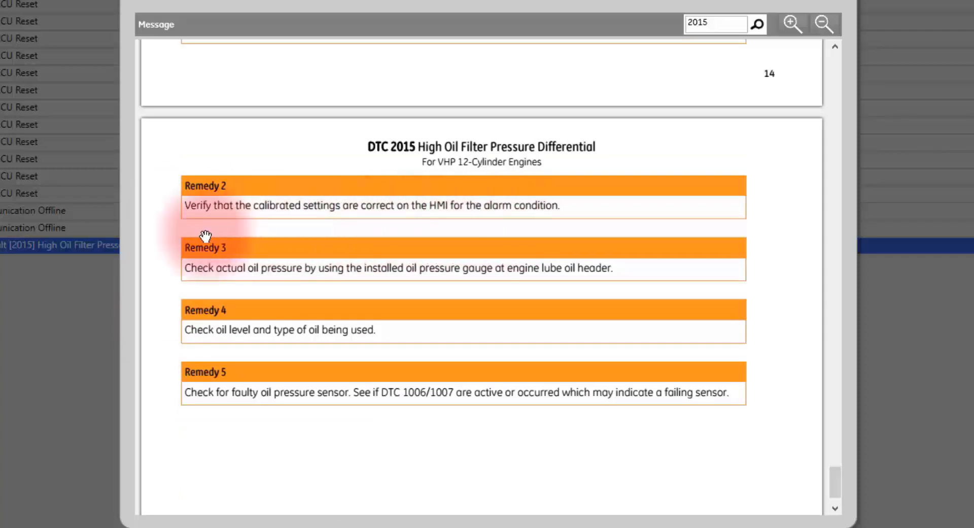
{"action": "mouse_move", "coordinate": [421, 288]}
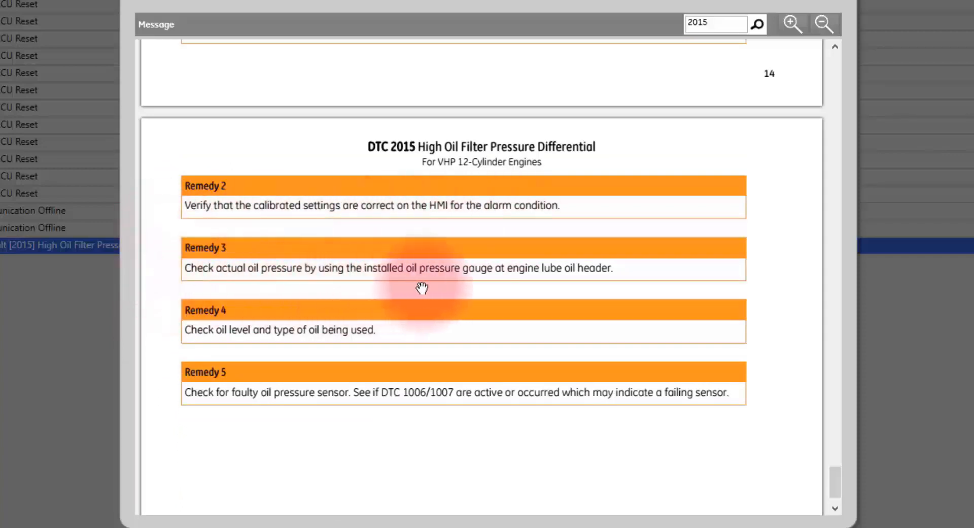
{"action": "mouse_move", "coordinate": [585, 291]}
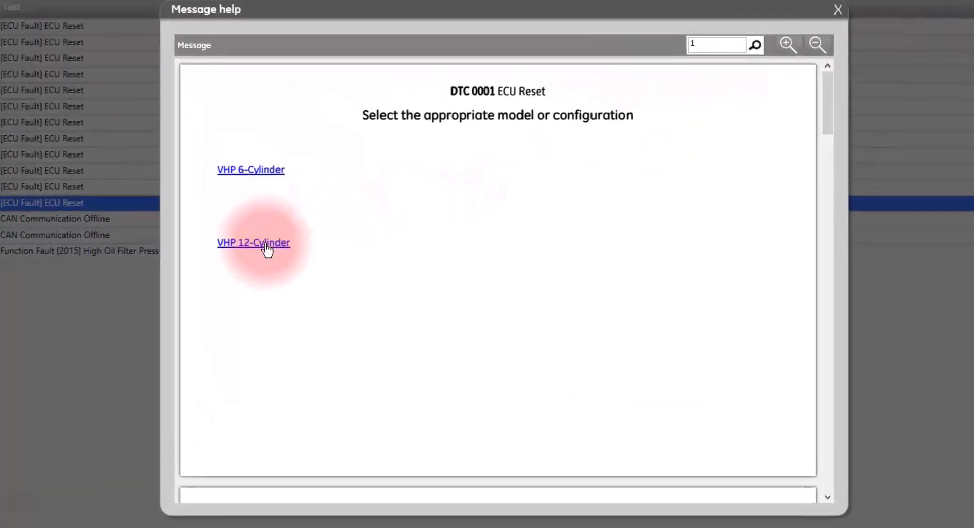
Step: Open the VHP 12-Cylinder DTC 0001 help and scroll to the PDB DIST to ECU F diagram
{"action": "left_click", "coordinate": [253, 242]}
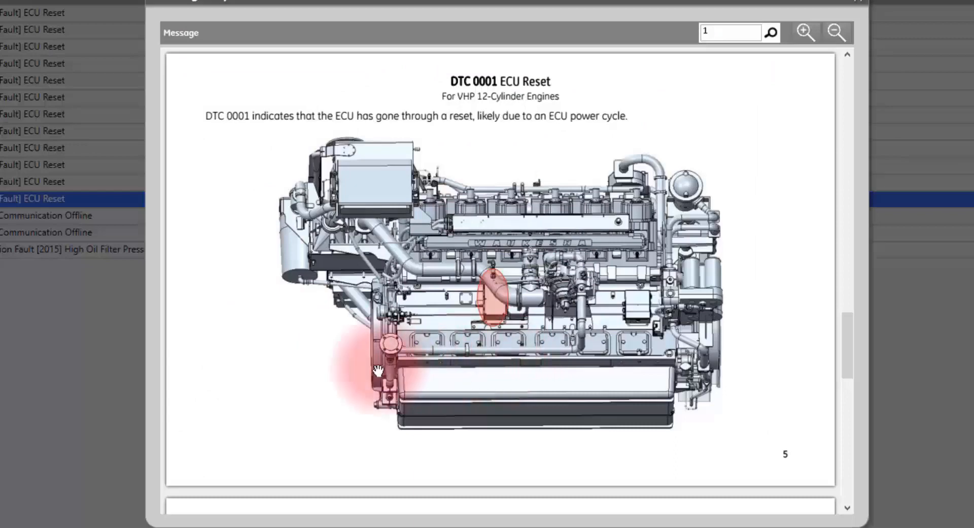
{"action": "scroll", "scroll_direction": "down", "scroll_amount": 3}
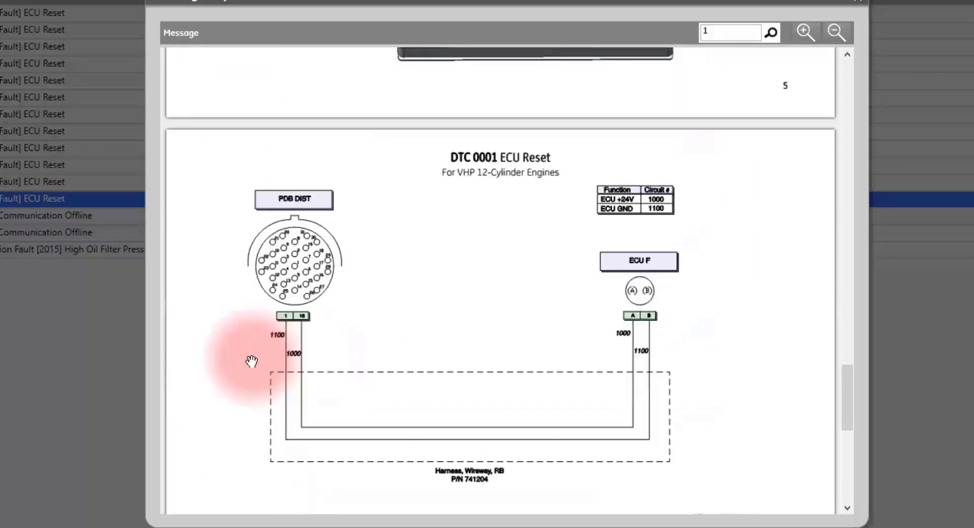
{"action": "mouse_move", "coordinate": [326, 326]}
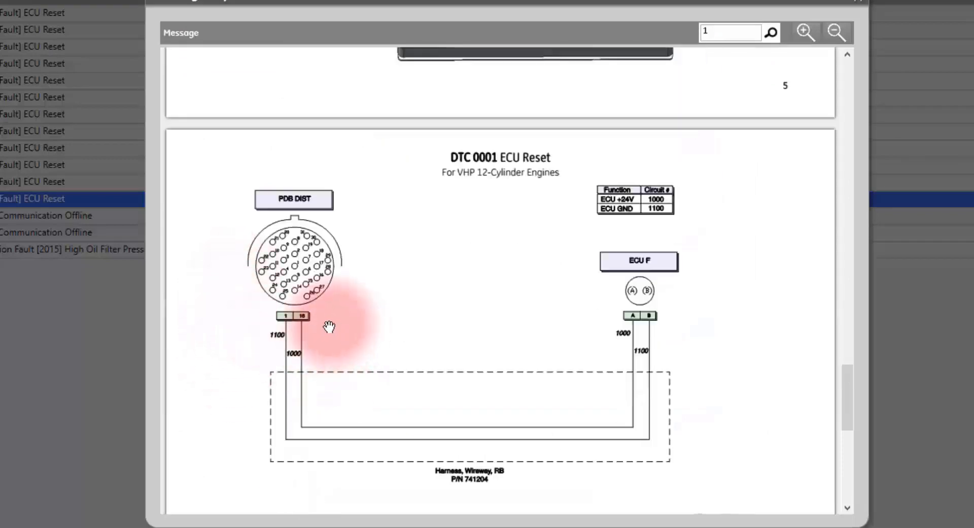
{"action": "mouse_move", "coordinate": [605, 329]}
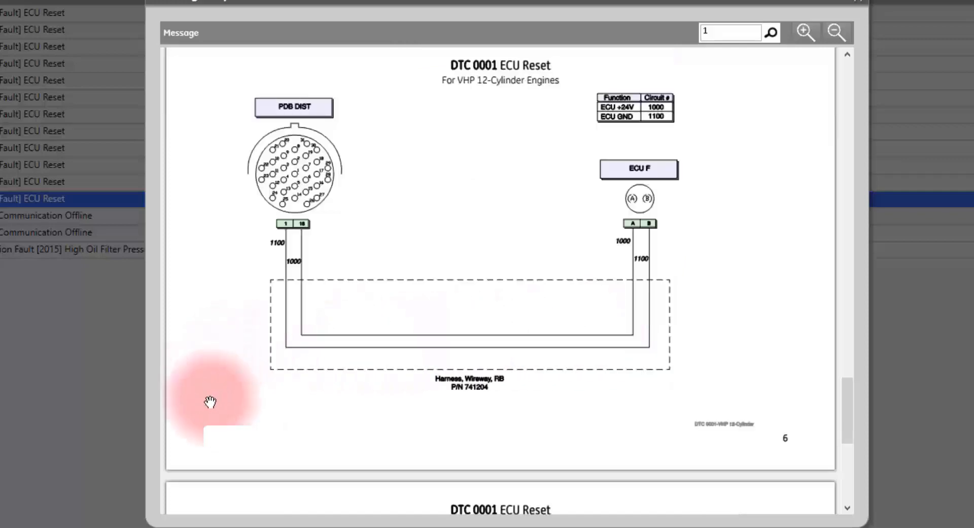
Step: Scroll to DTC 0001 troubleshooting tips and Remedies 1–2 on ECU 24V power and ground
{"action": "scroll", "scroll_direction": "down", "scroll_amount": 3}
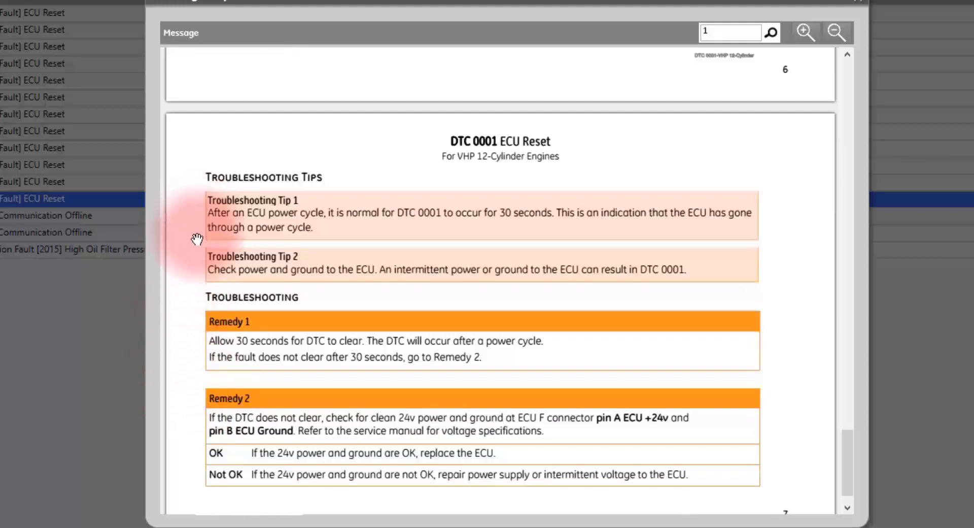
{"action": "mouse_move", "coordinate": [194, 268]}
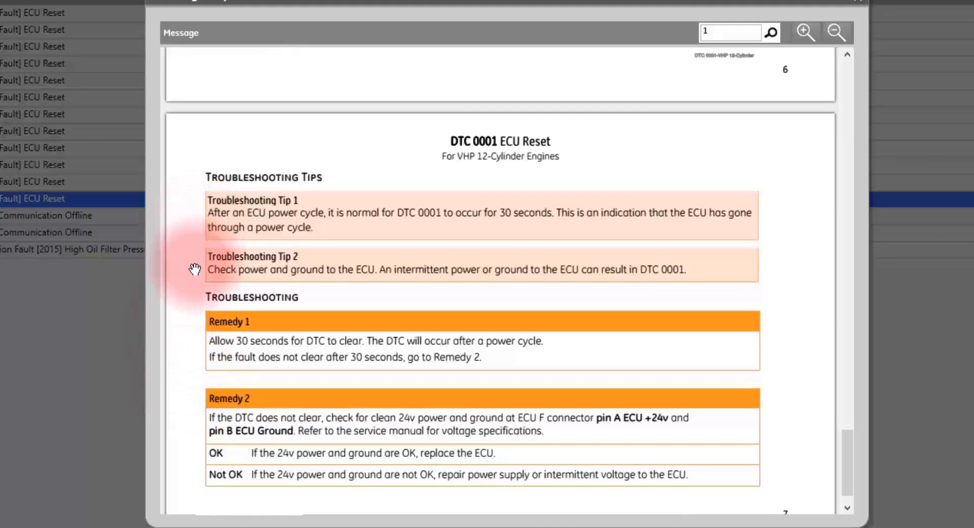
{"action": "mouse_move", "coordinate": [195, 341]}
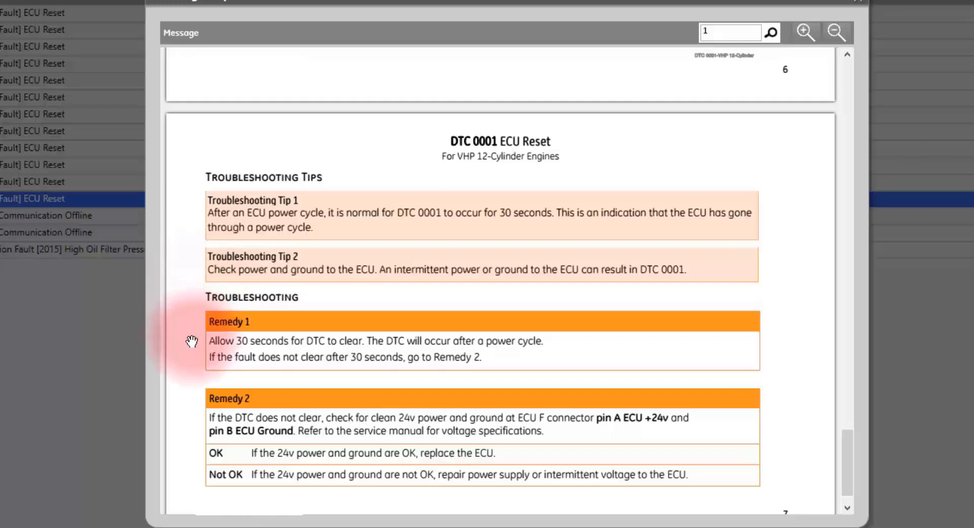
{"action": "scroll", "scroll_direction": "down", "scroll_amount": 3}
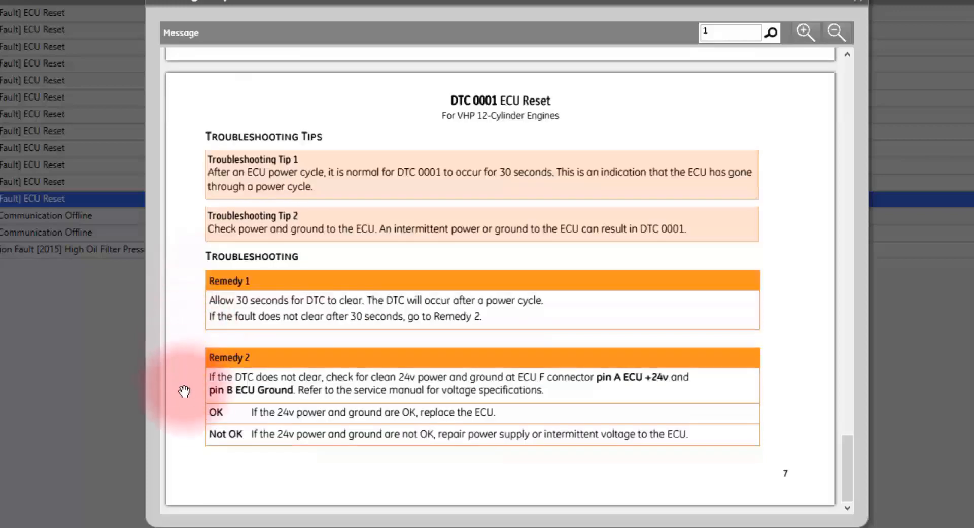
{"action": "mouse_move", "coordinate": [708, 245]}
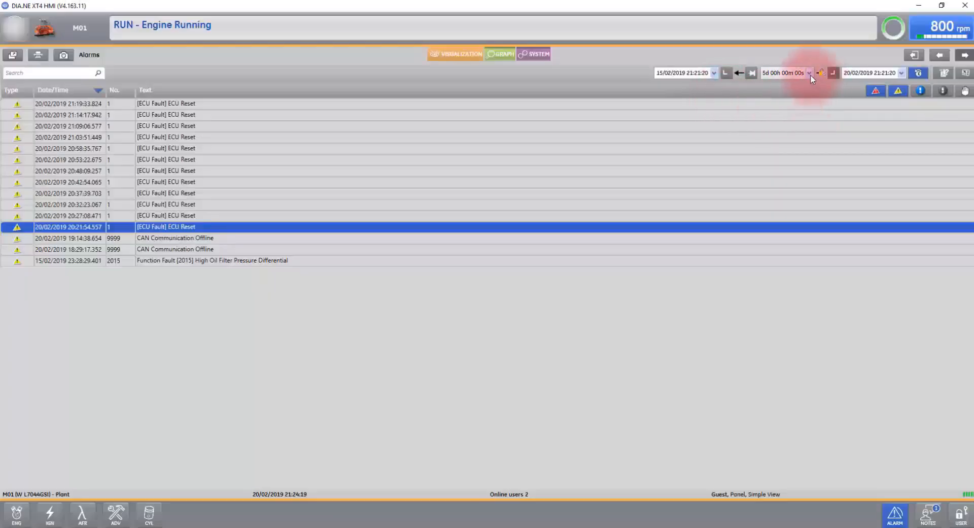
Step: Set the alarm time span to 04 hours and 000 days, showing 17:21–21:21 on 20/02/2019
{"action": "left_click", "coordinate": [810, 72]}
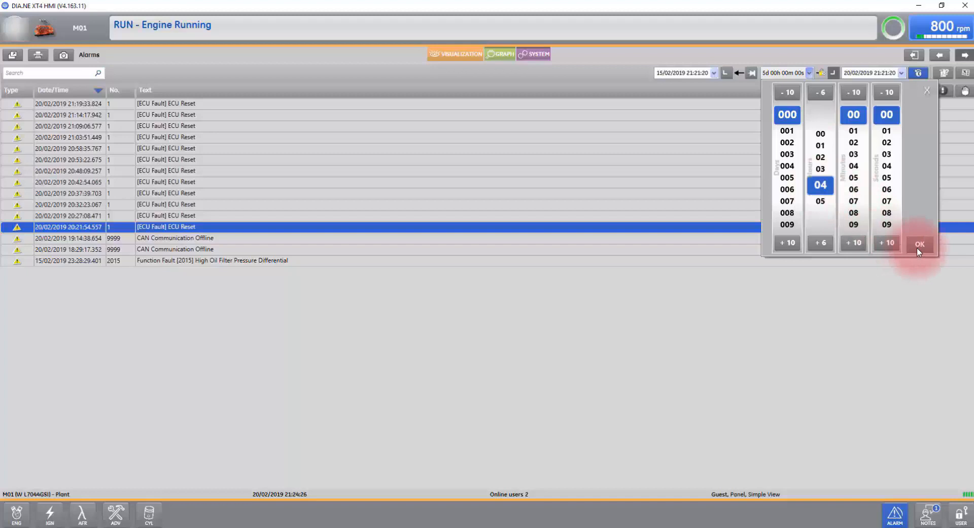
{"action": "left_click", "coordinate": [920, 244]}
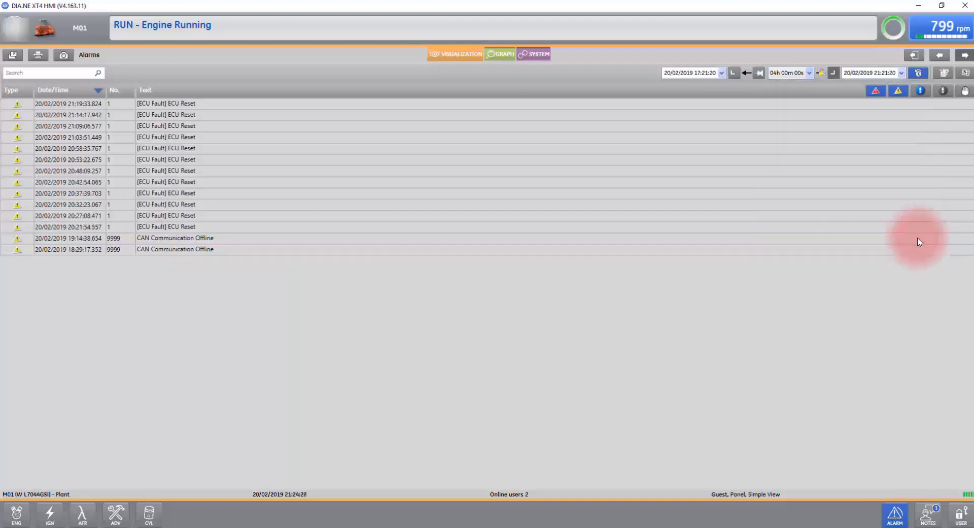
{"action": "mouse_move", "coordinate": [640, 167]}
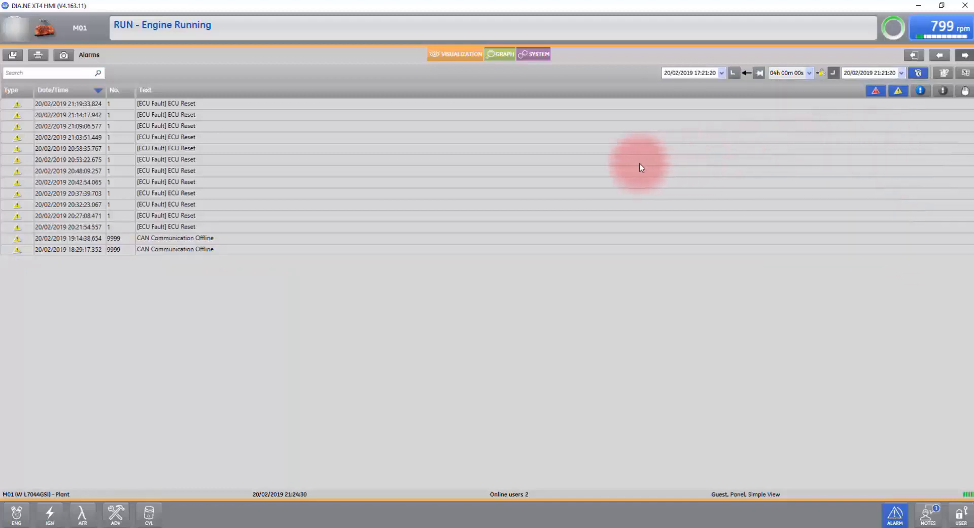